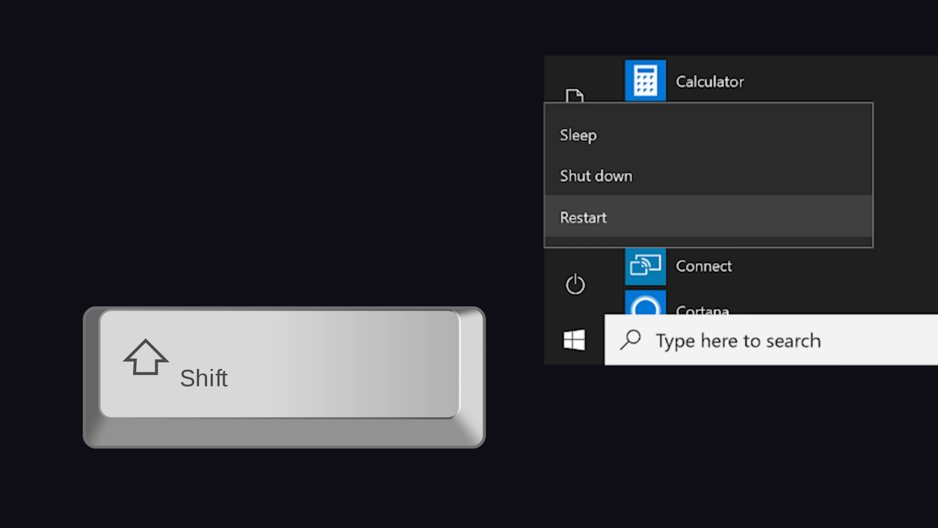
- Shift-restart from the Start menu power options into the 'Choose an option' recovery screen
{"action": "left_click", "coordinate": [585, 216]}
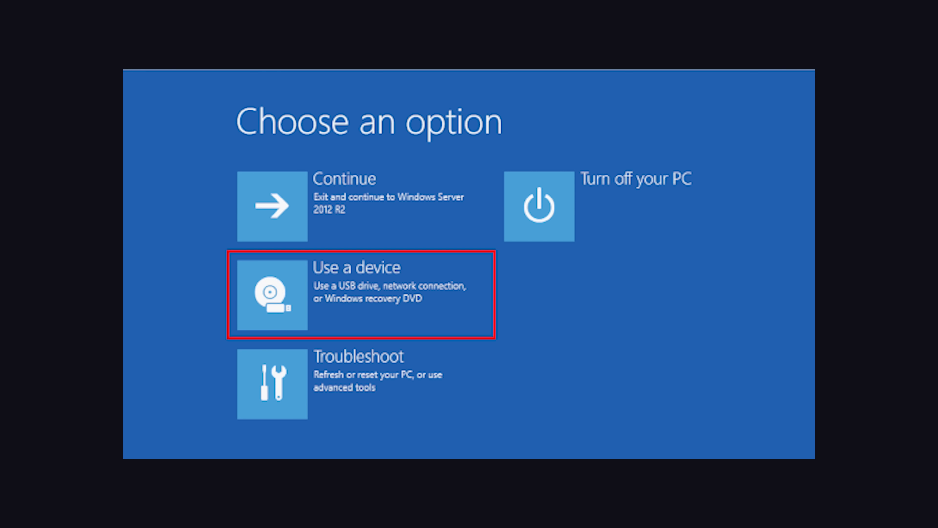